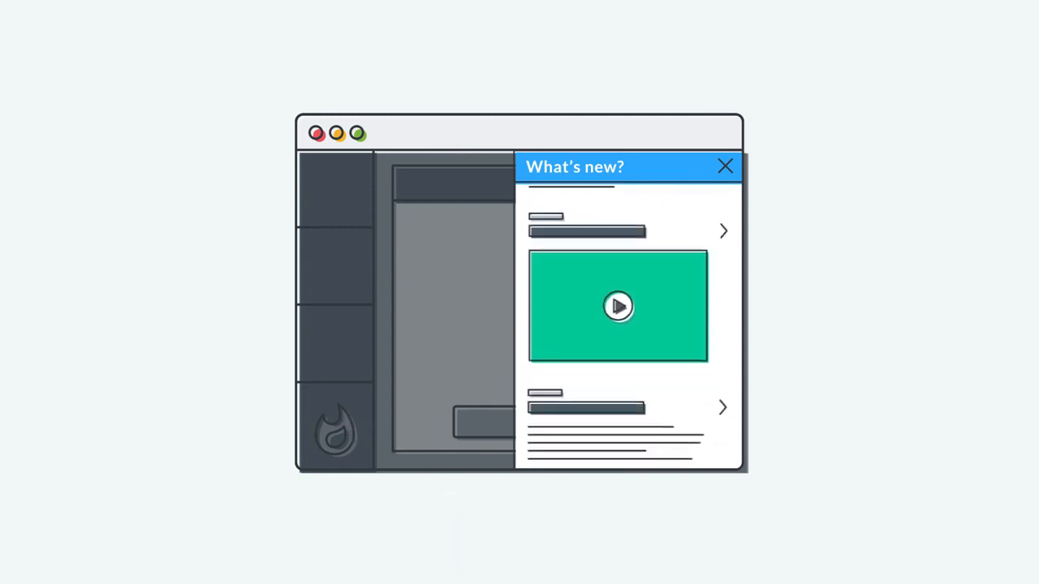
Let the explainer advance from the 'What's new?' panel to the collage of notification windows.
{"action": "scroll", "scroll_direction": "down", "scroll_amount": 3}
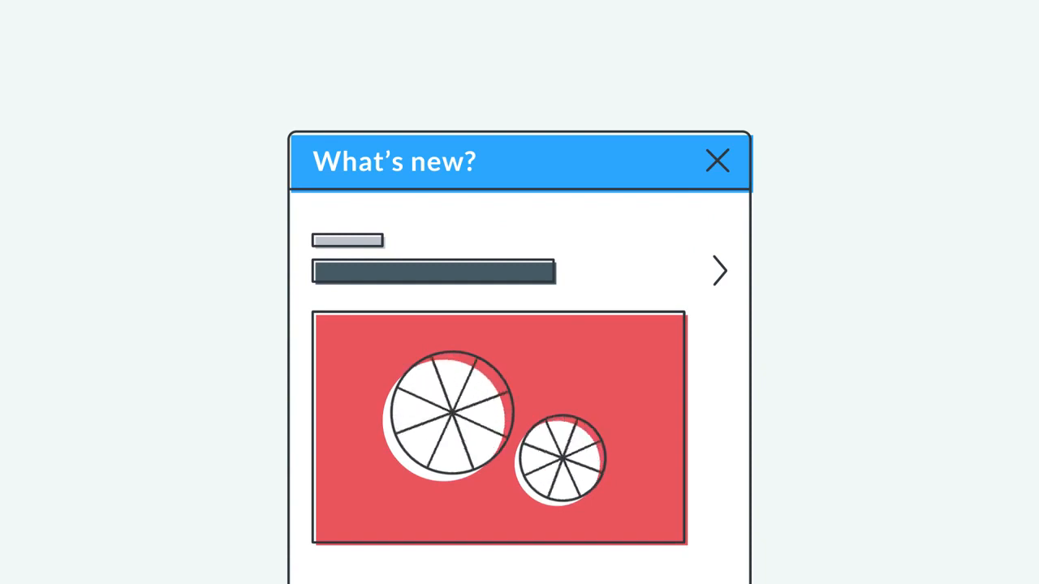
{"action": "left_click", "coordinate": [717, 160]}
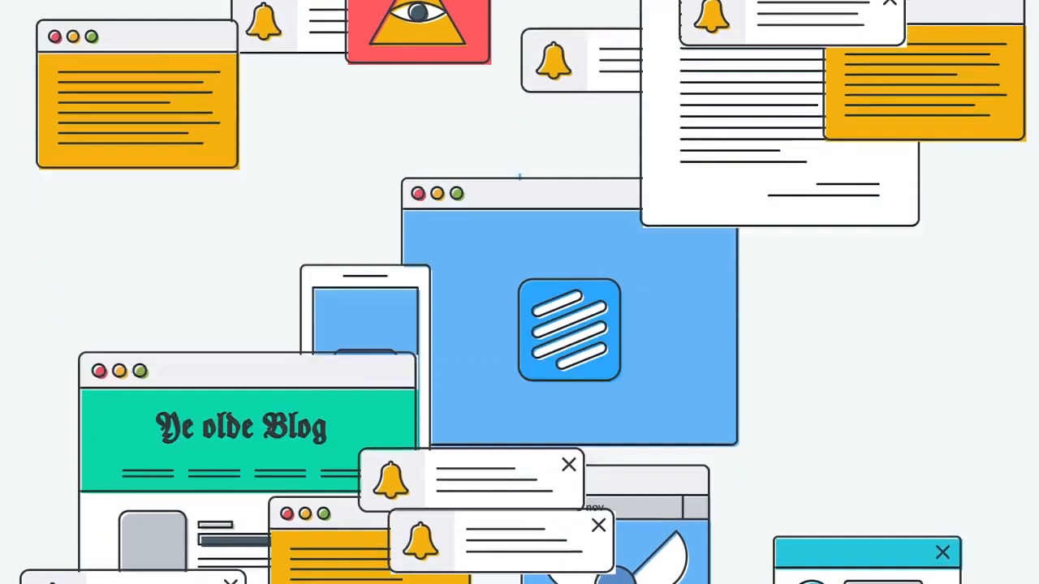